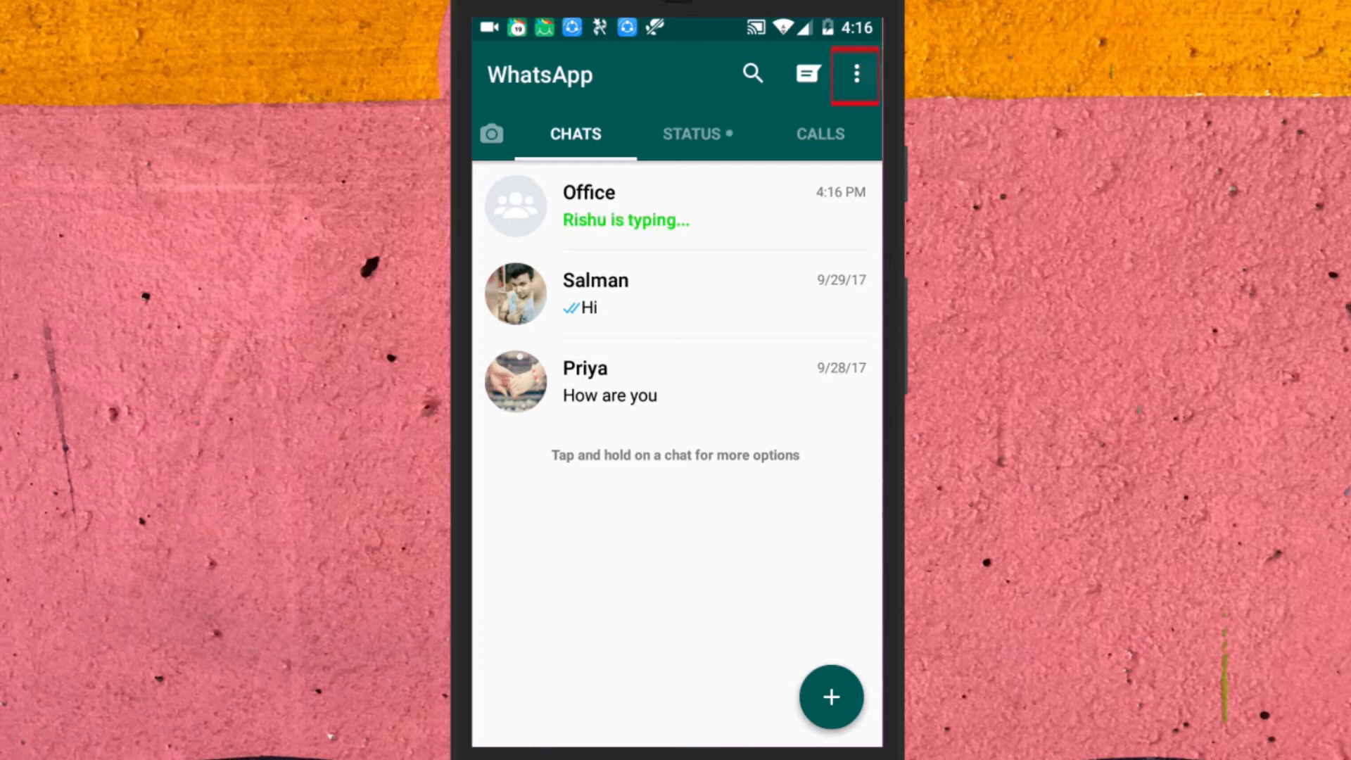
- Open GB Settings from the three-dot menu and enter 2.2 Chats Rows
left_click(853, 74)
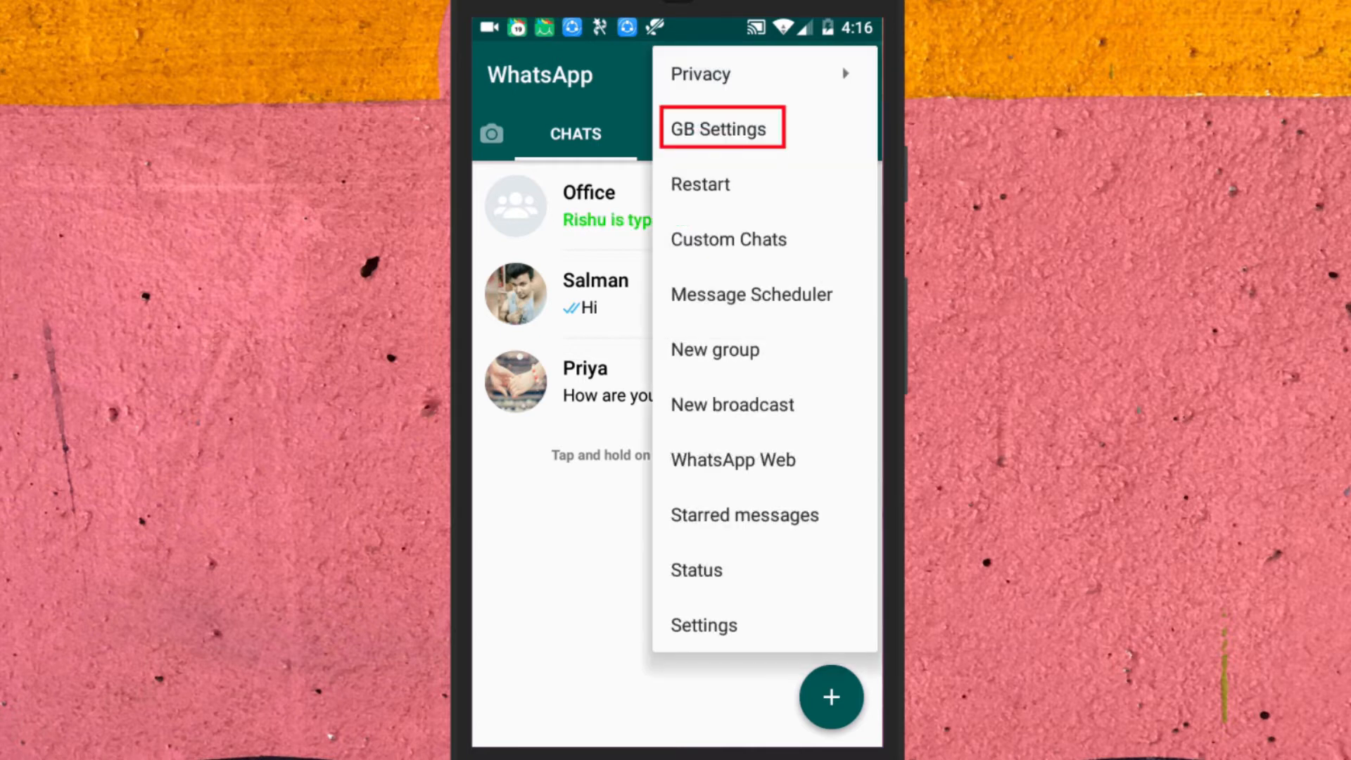
left_click(720, 128)
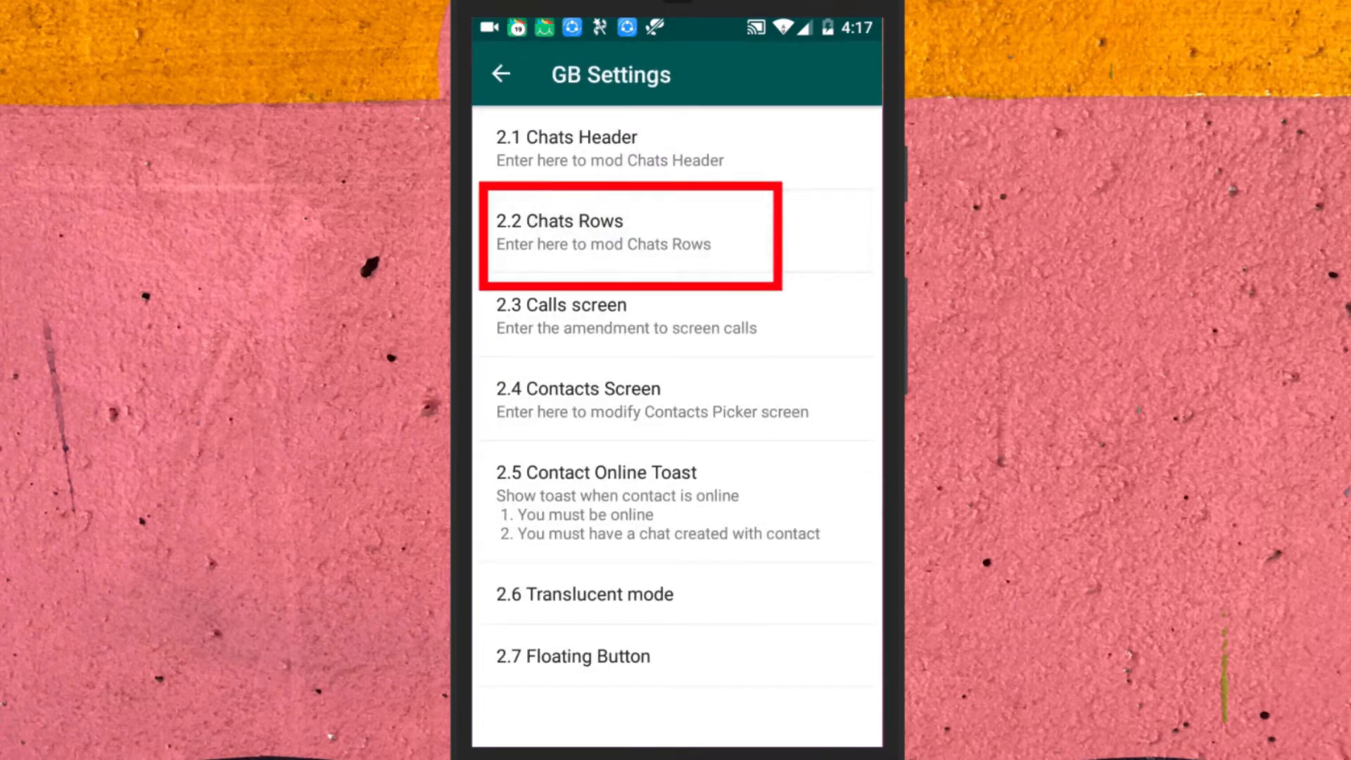
left_click(629, 233)
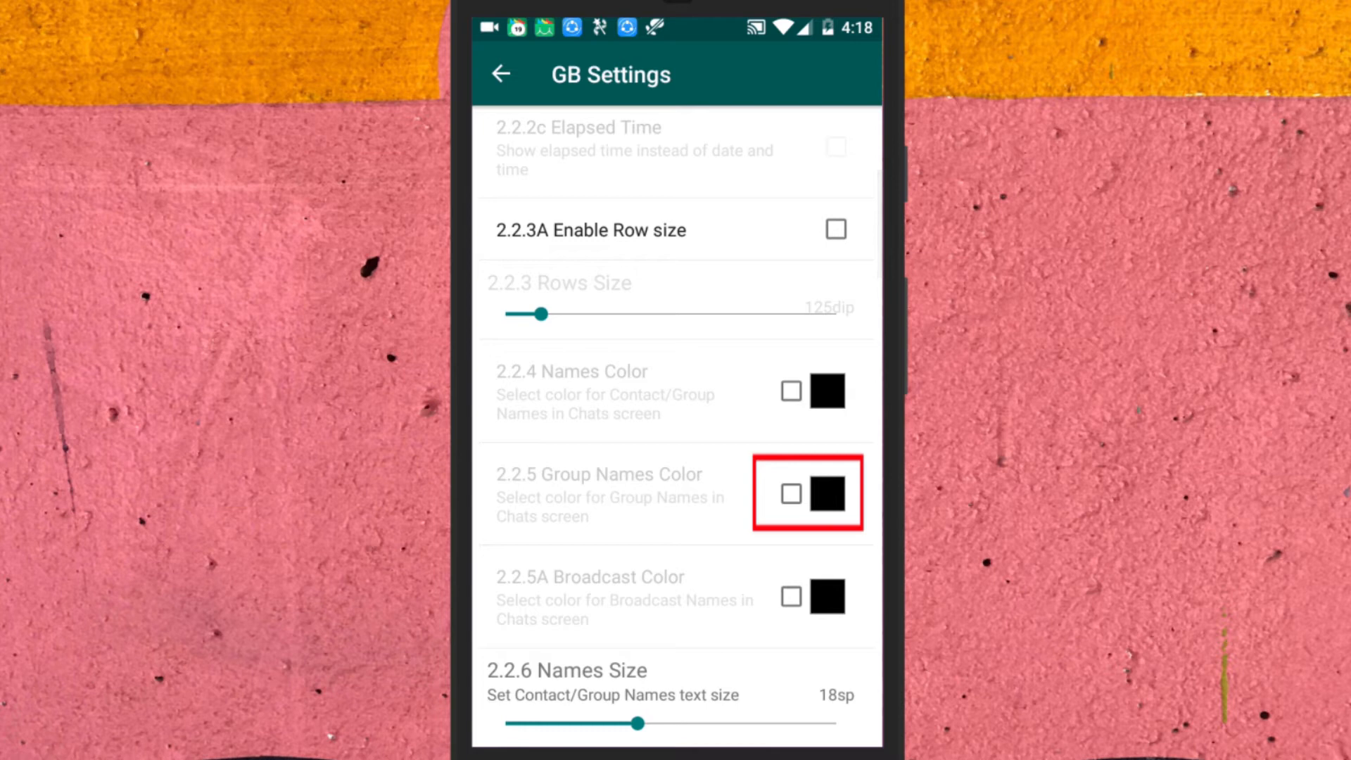
- Enable 2.2.5 Group Names Color, set it to blue, and return to the chats list
left_click(788, 494)
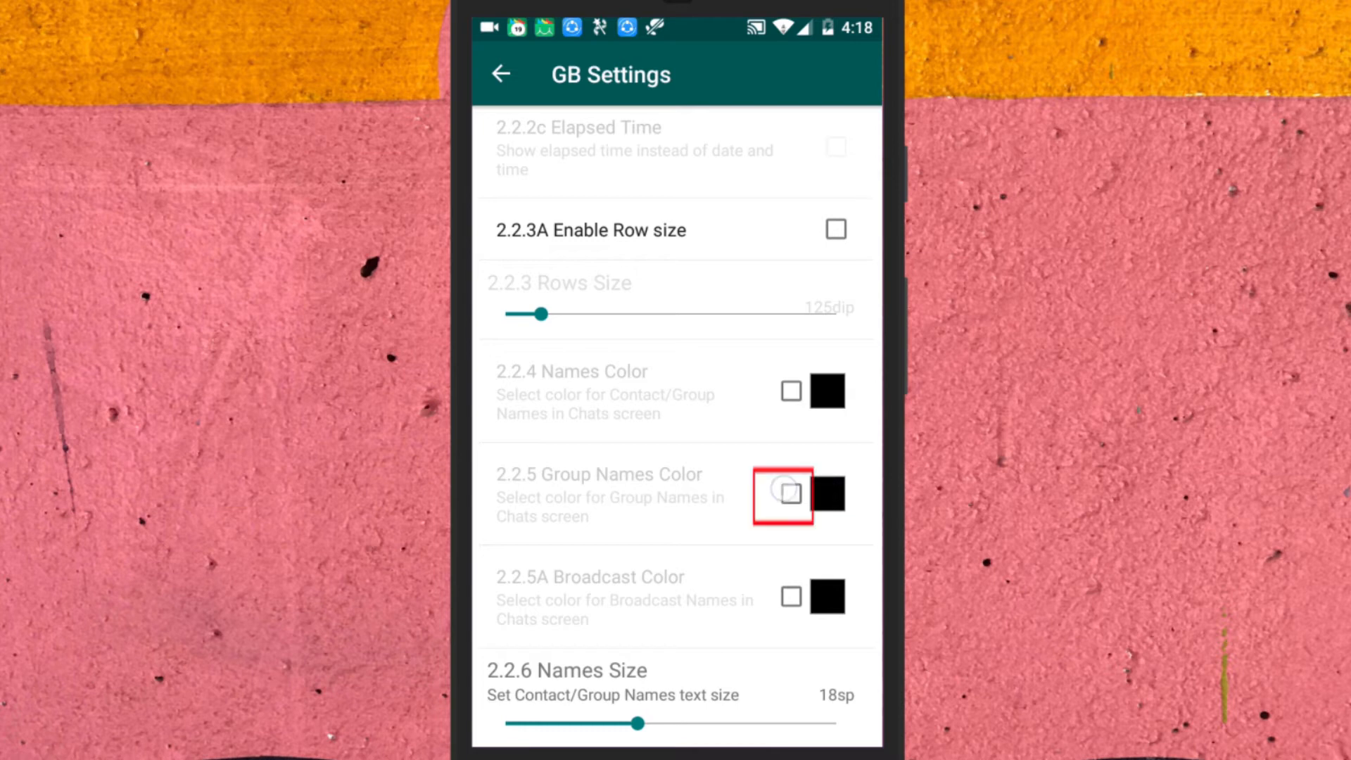
left_click(790, 494)
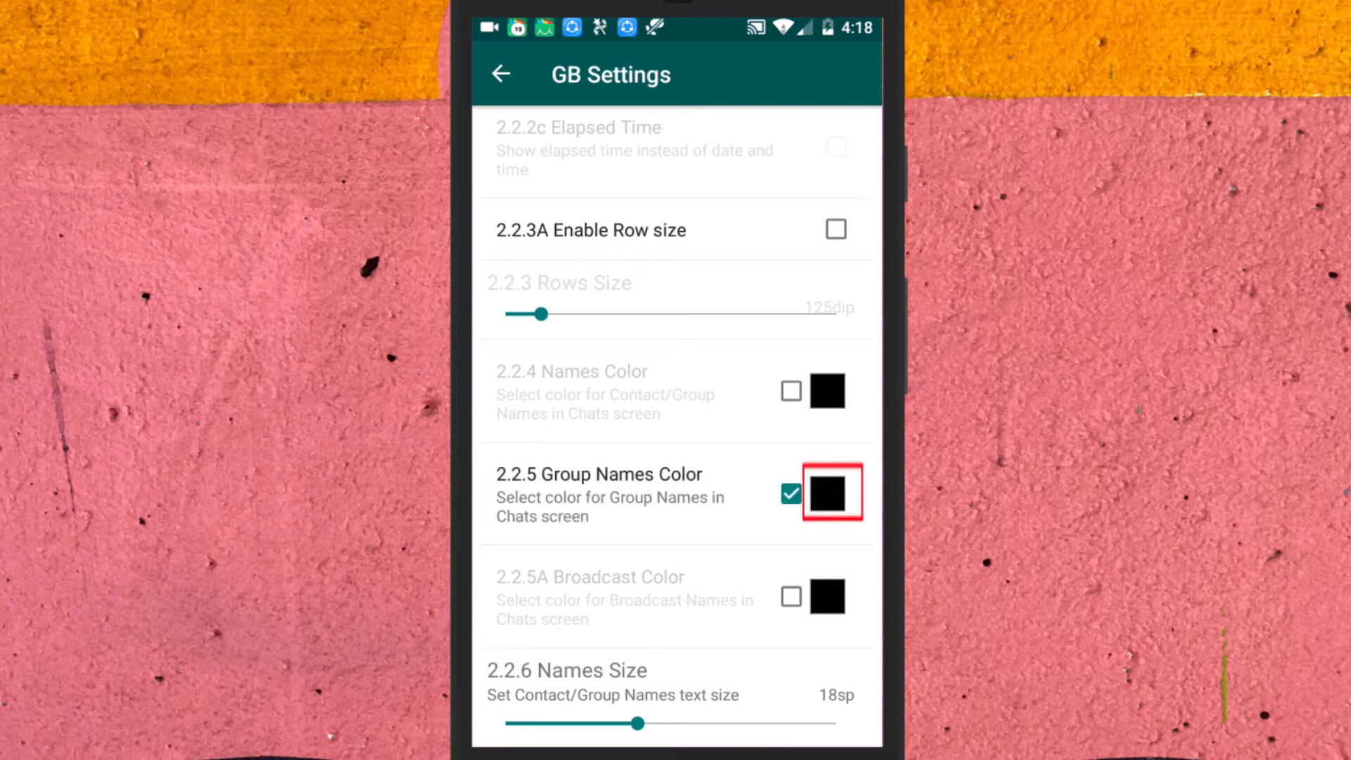
left_click(828, 492)
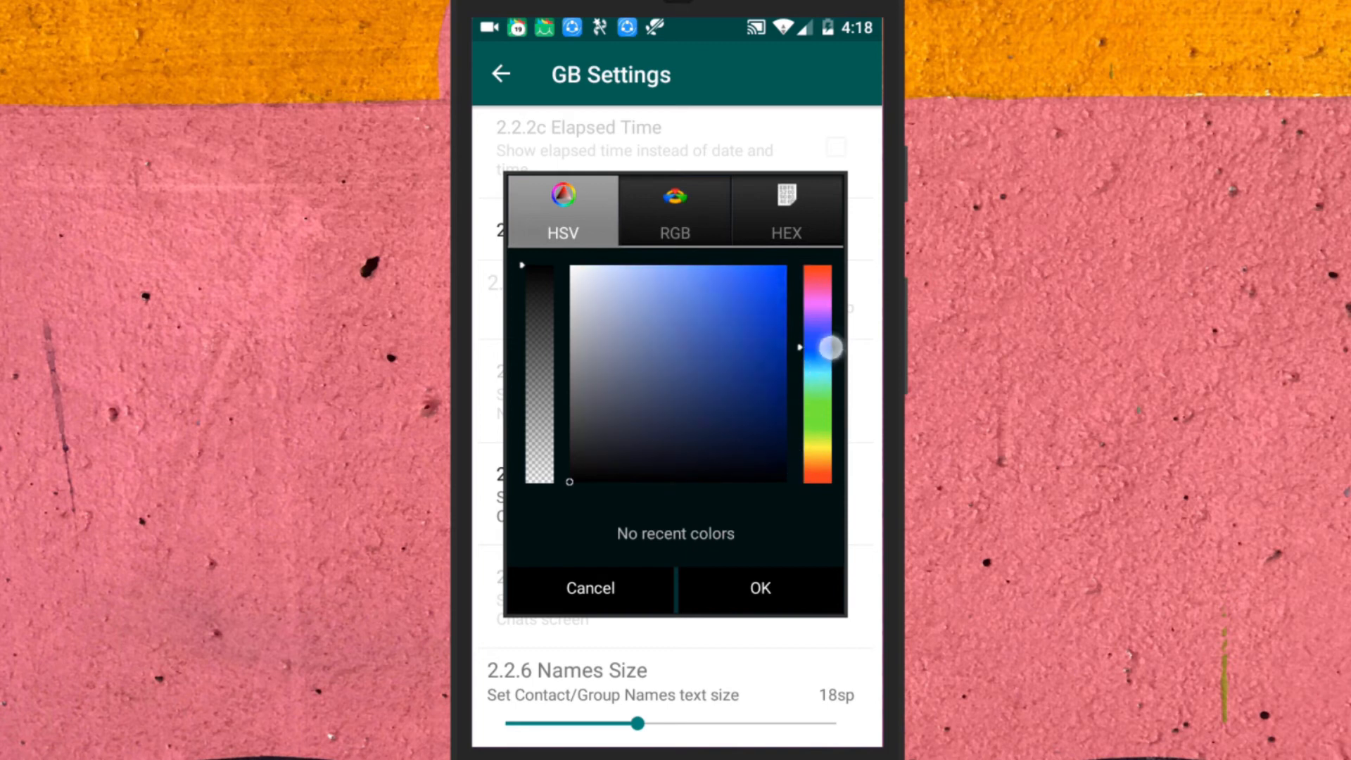
left_click(759, 588)
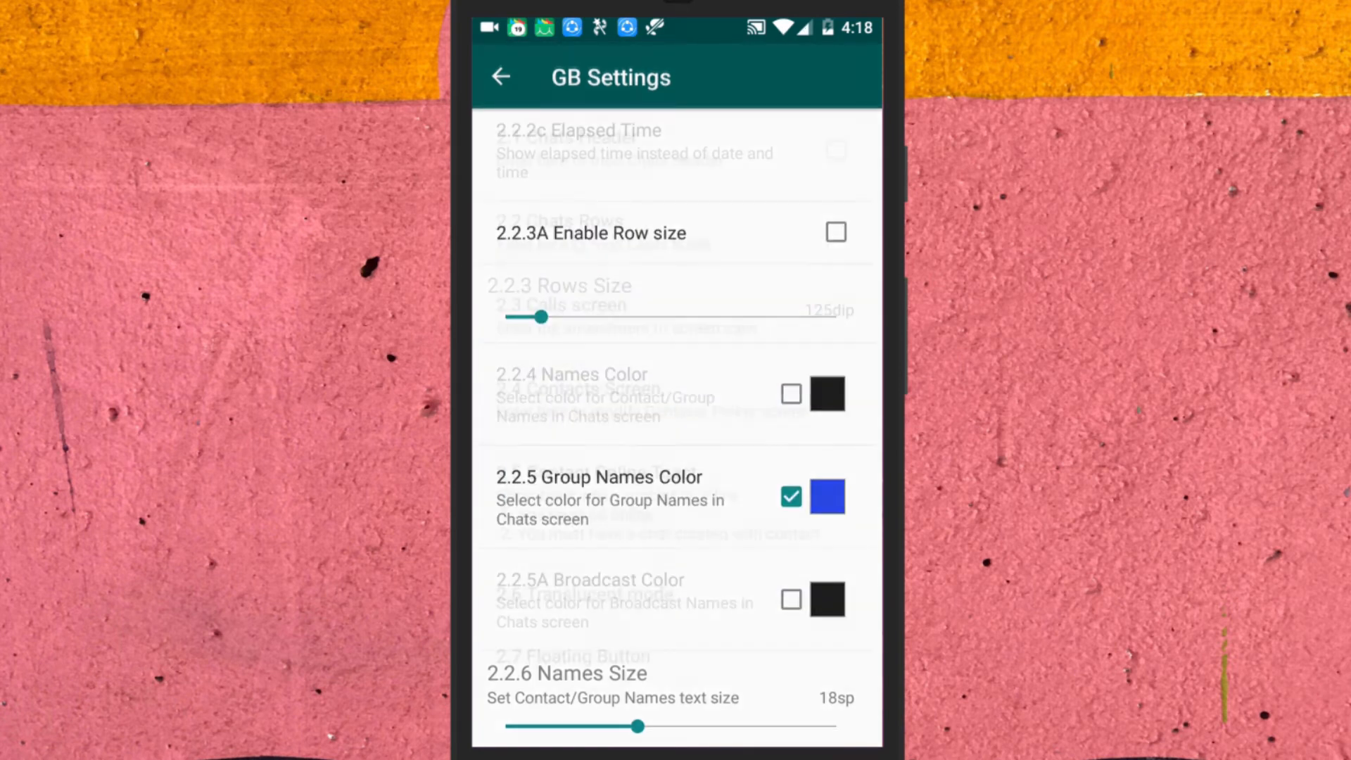
left_click(500, 76)
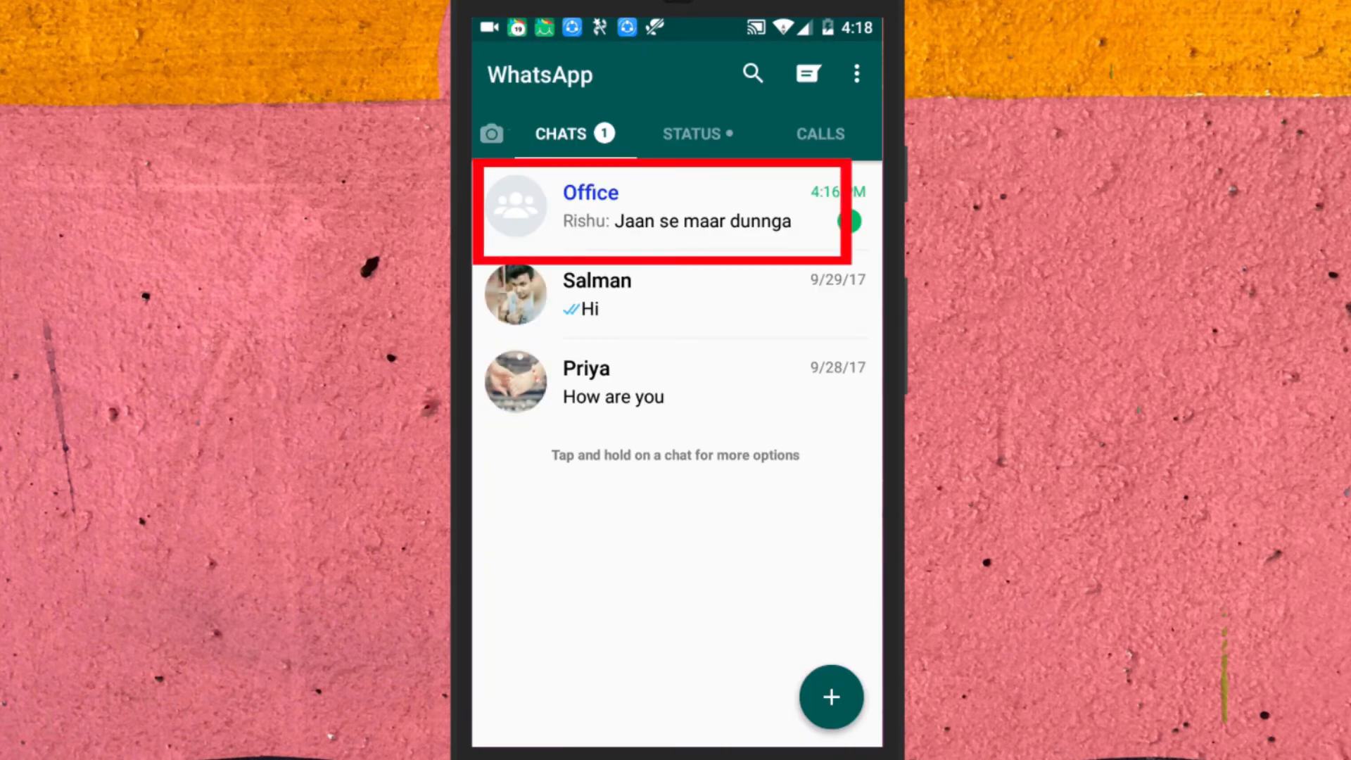